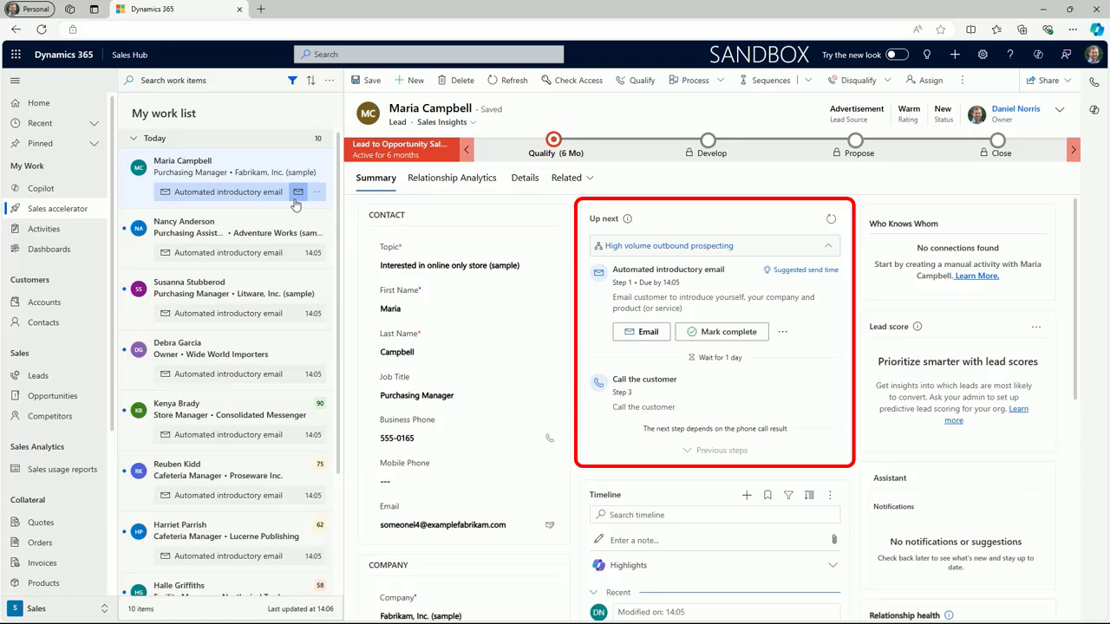
click(641, 331)
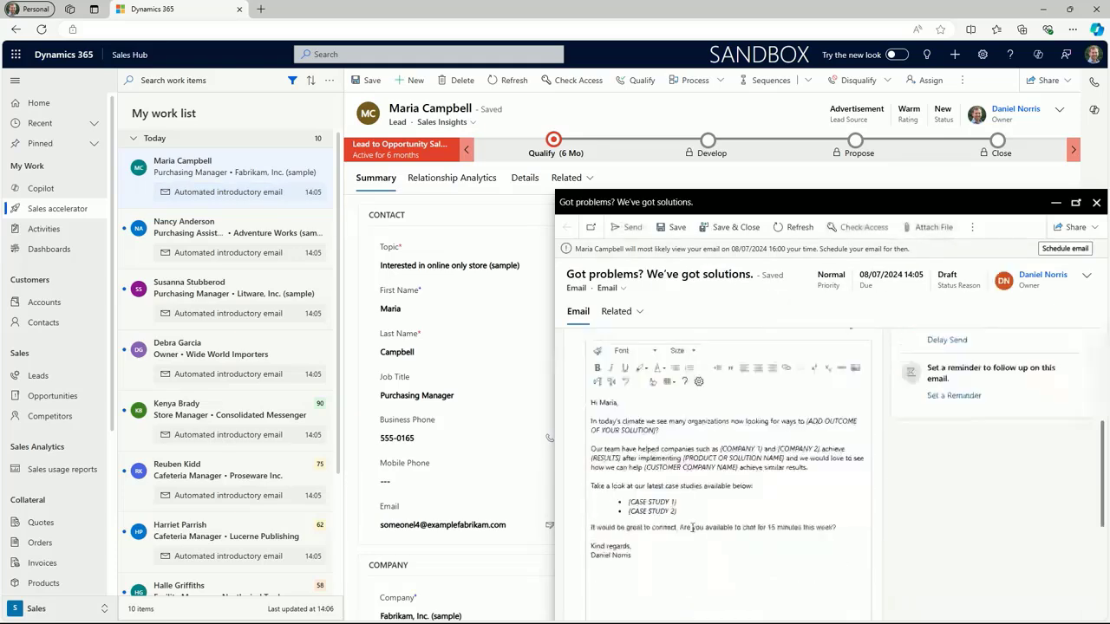
mouse_move(632, 226)
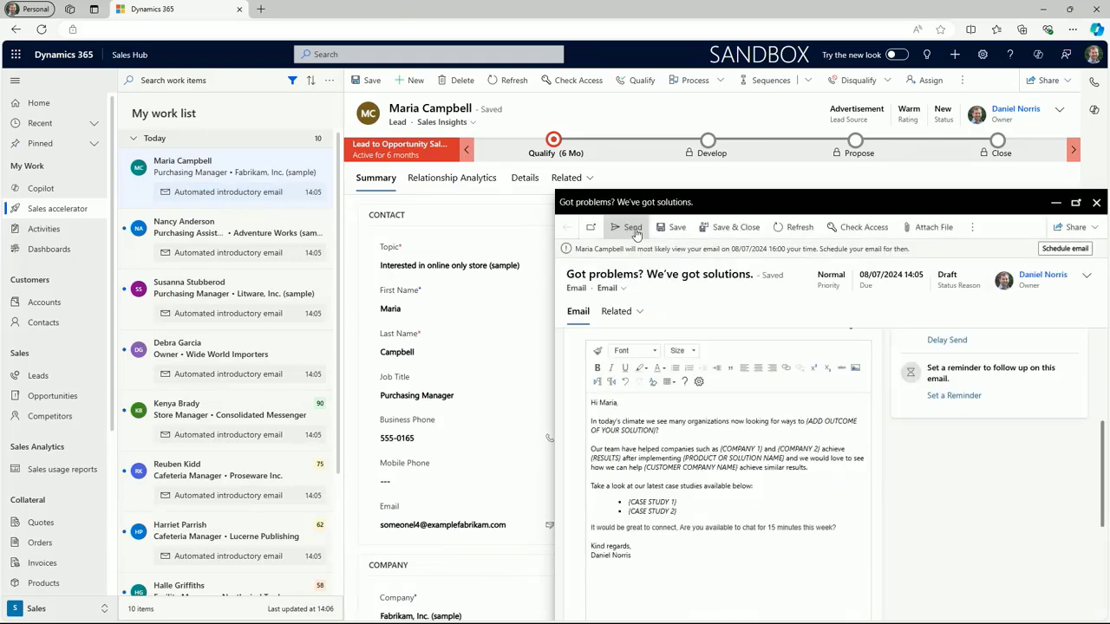
click(627, 227)
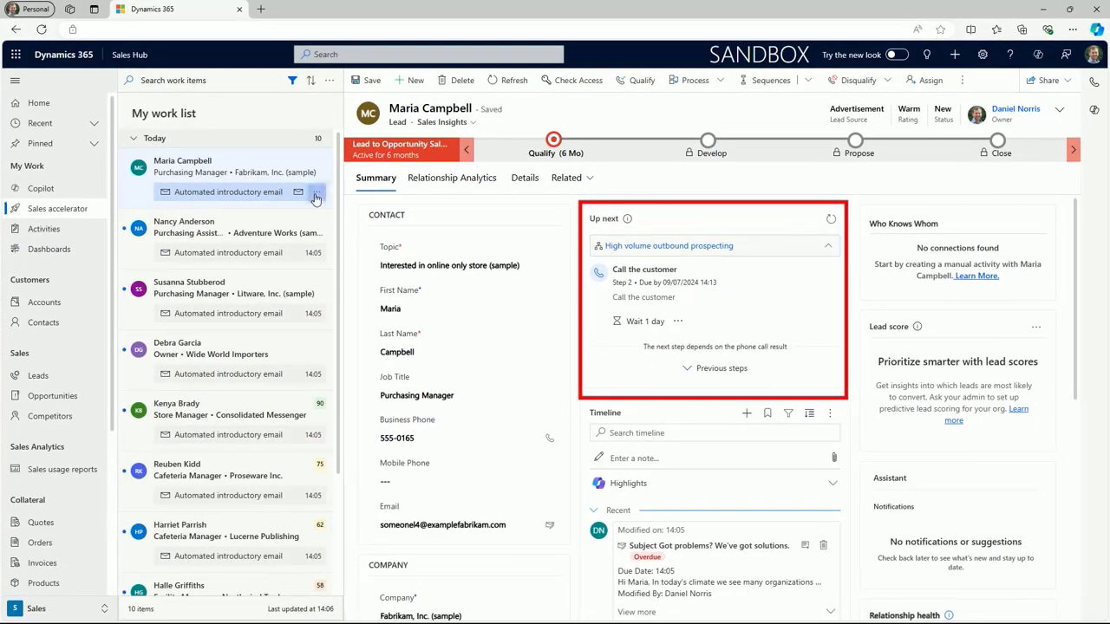
click(316, 192)
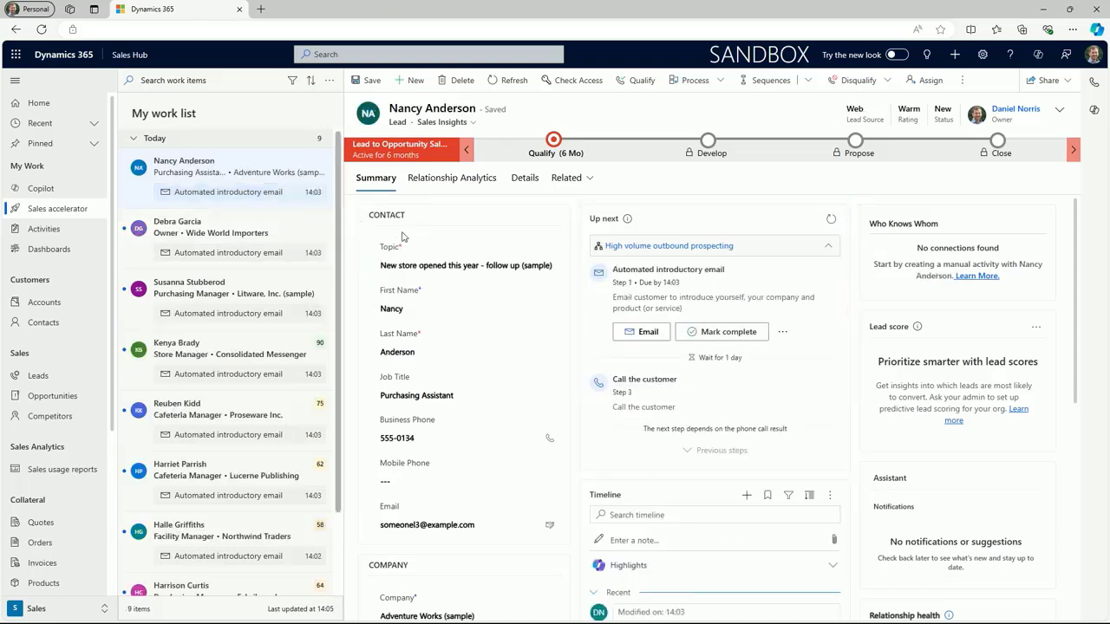
click(465, 266)
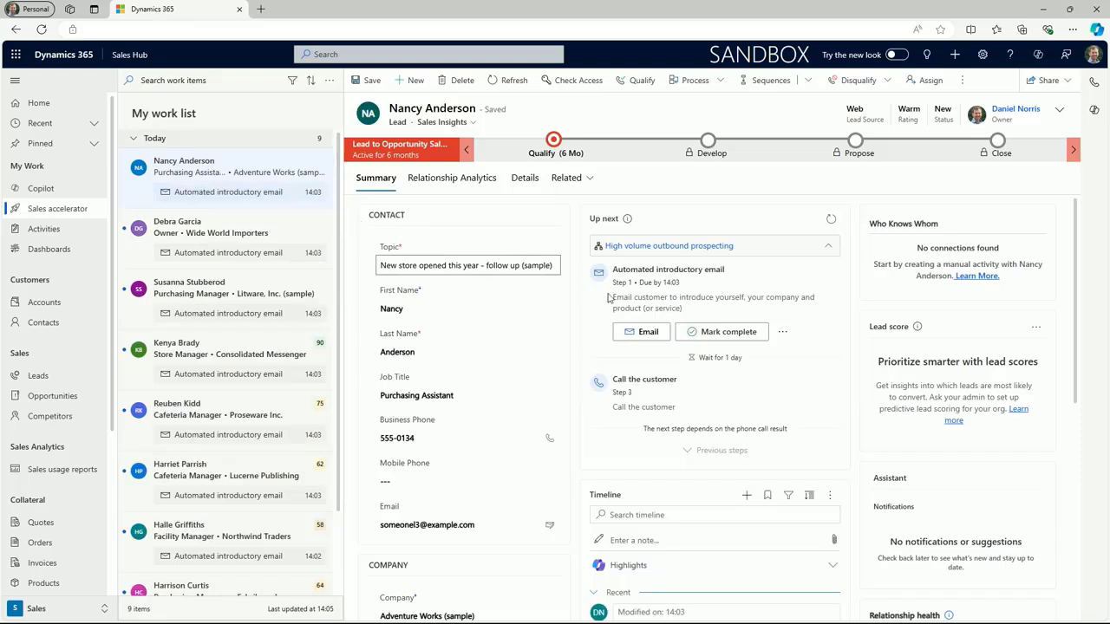
Open the High volume outbound prospecting sequence from Up next and scroll through its steps.
click(770, 80)
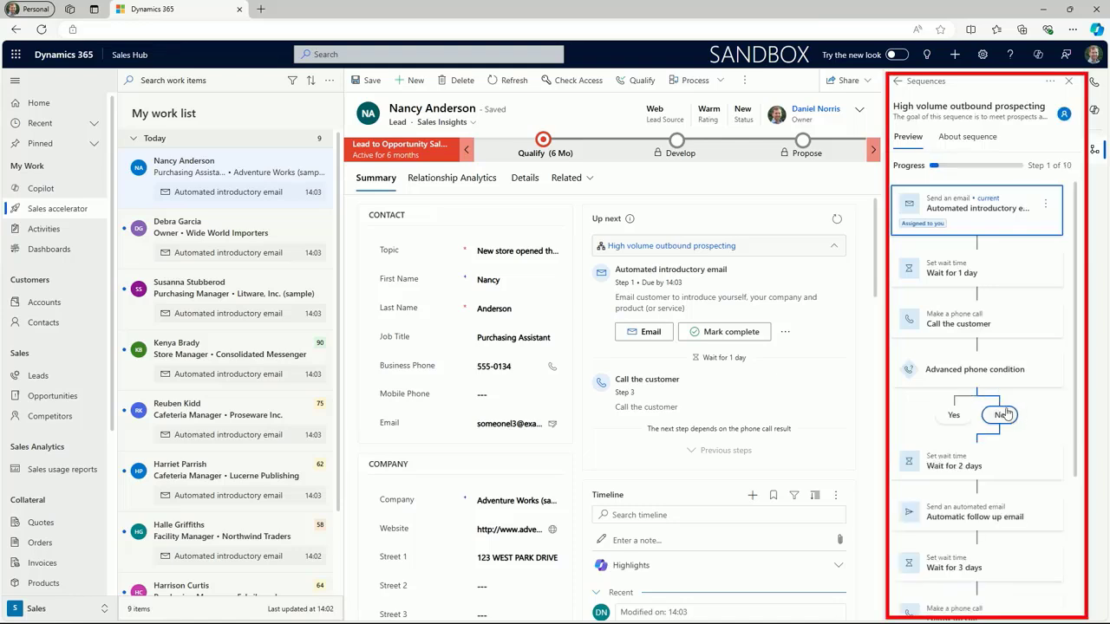
scroll(down, 3)
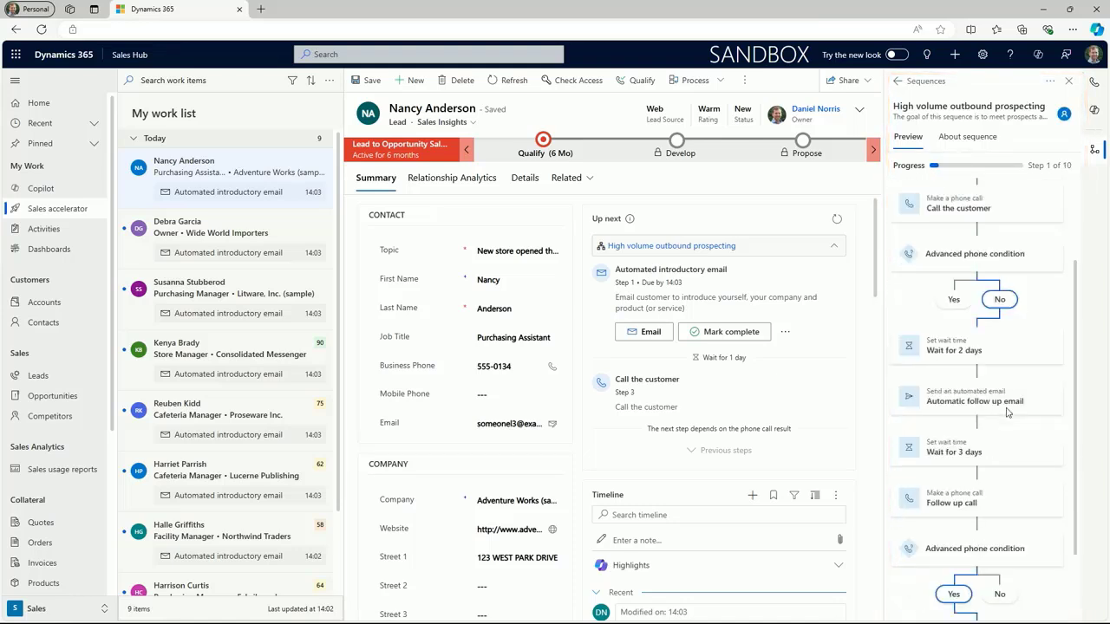
scroll(down, 3)
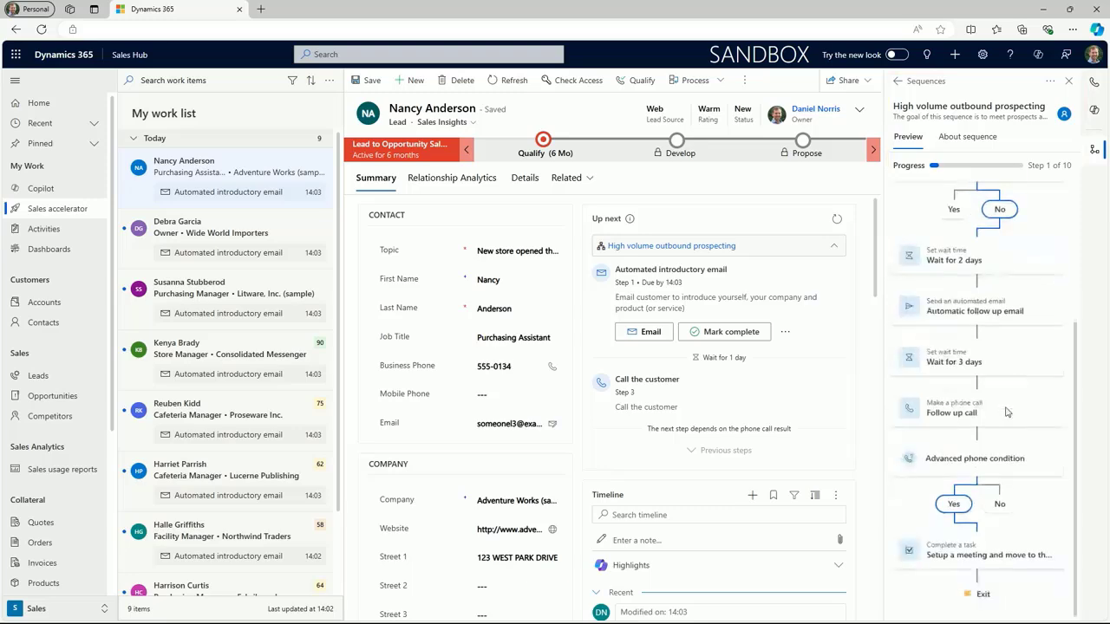
mouse_move(986, 521)
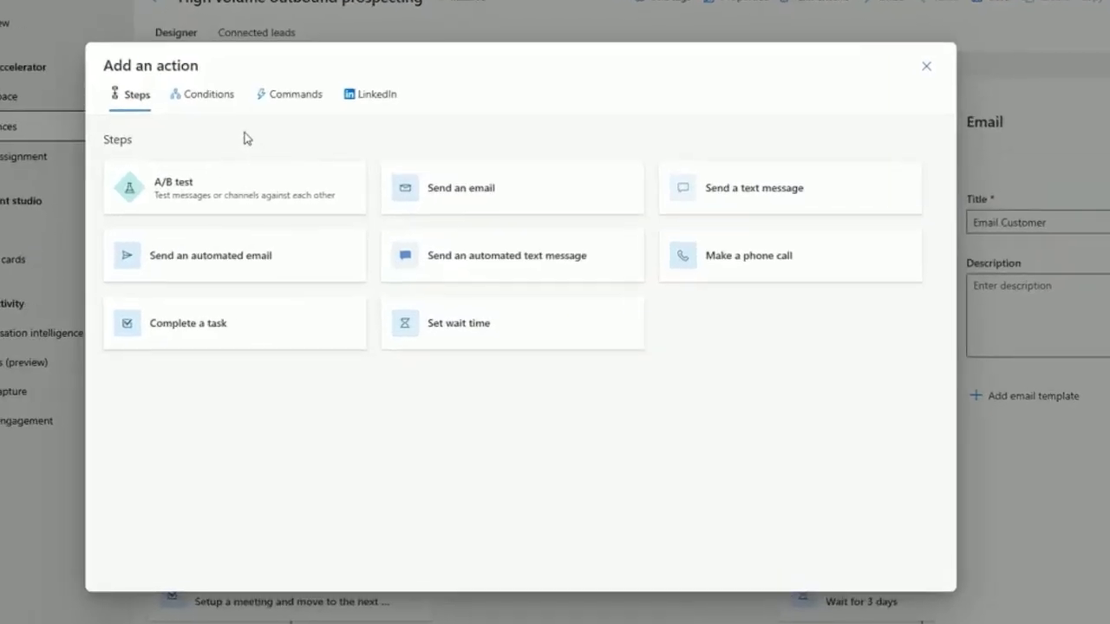
mouse_move(241, 130)
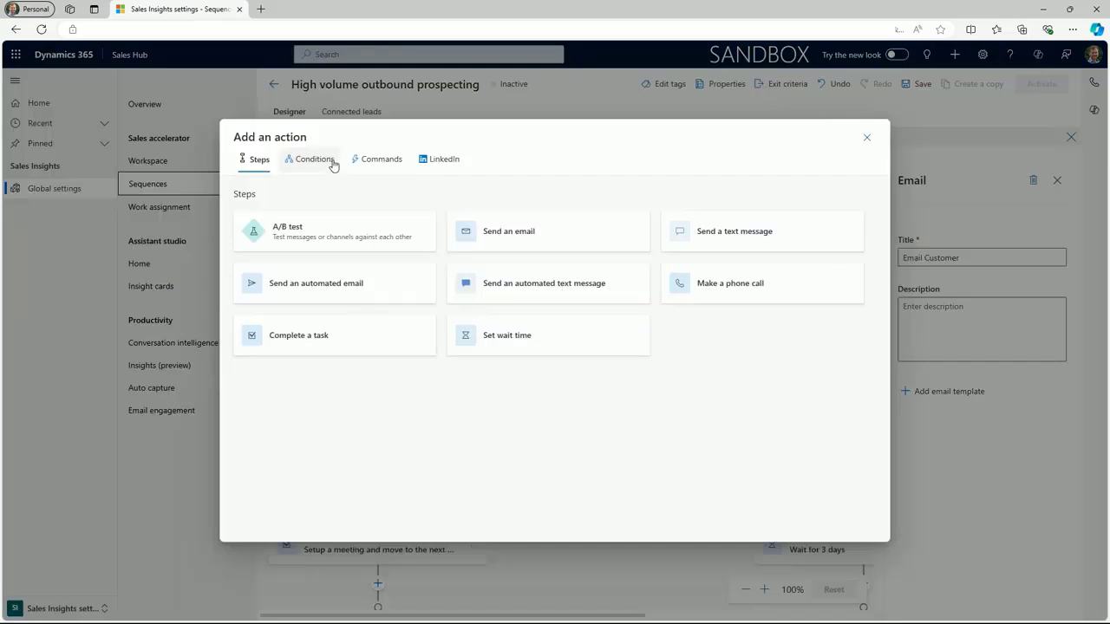
Add a Field value condition after the phone condition's Yes branch and choose its field.
click(314, 159)
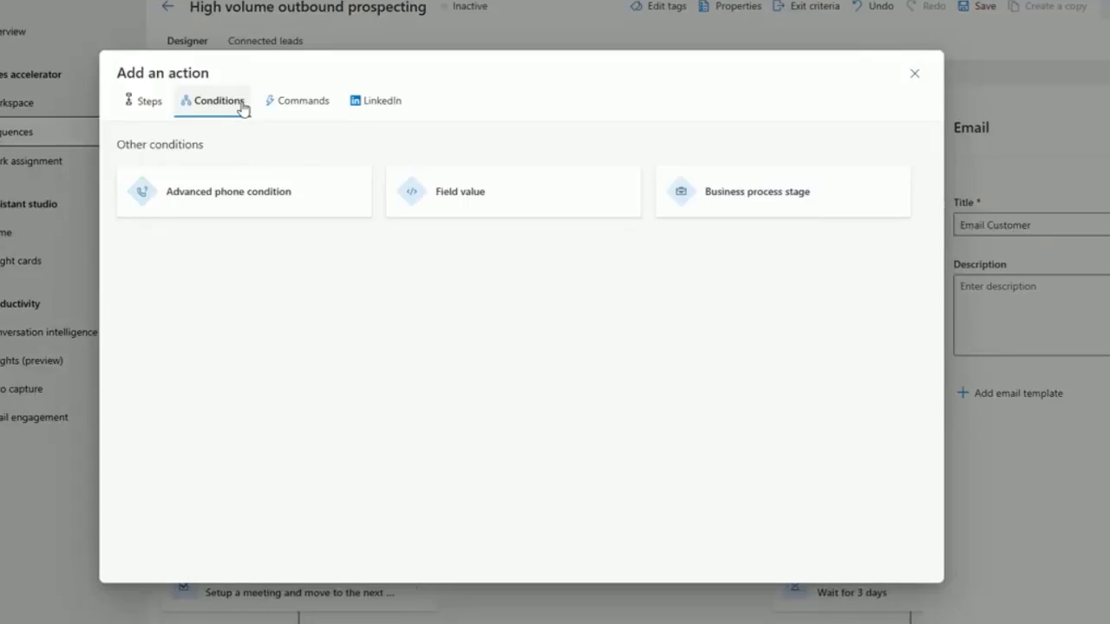
mouse_move(264, 130)
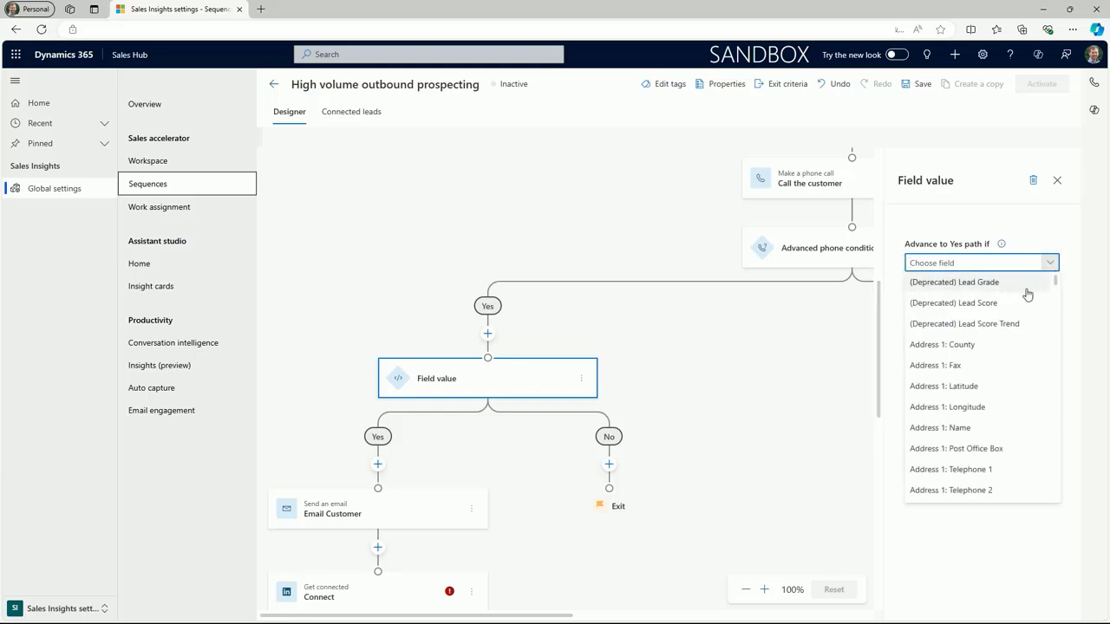
click(953, 282)
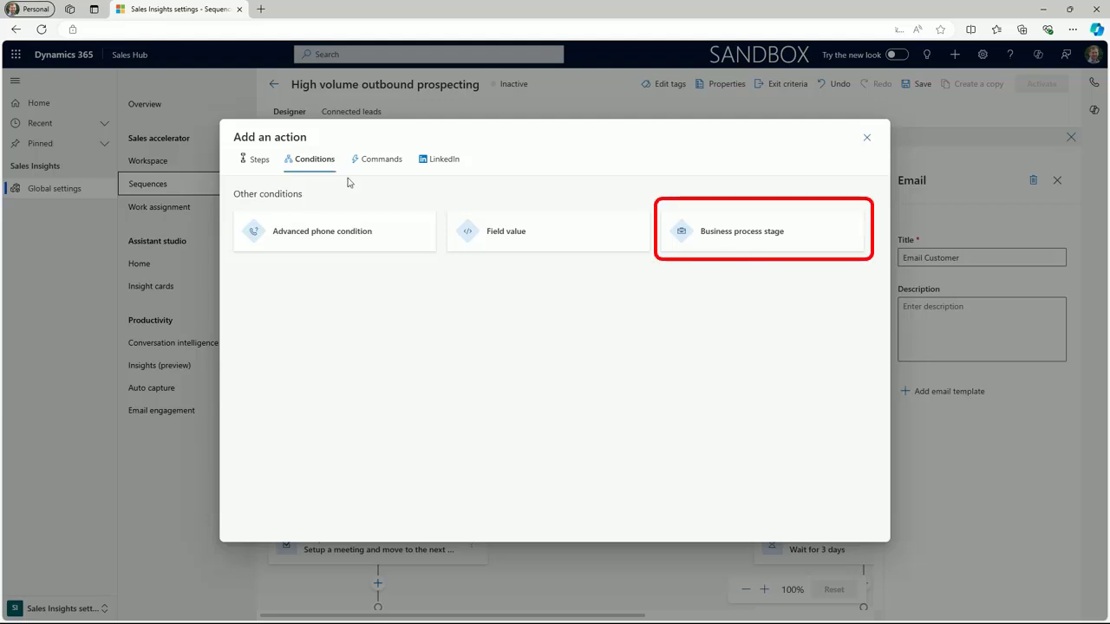
Add an Update field command on the phone condition's No branch.
click(381, 158)
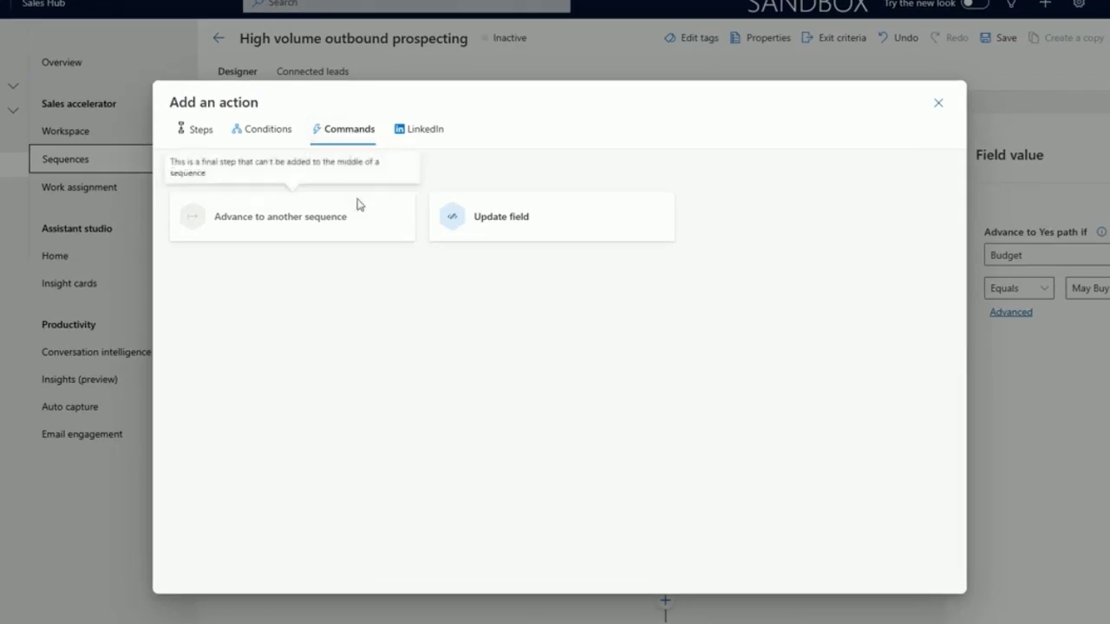
mouse_move(426, 210)
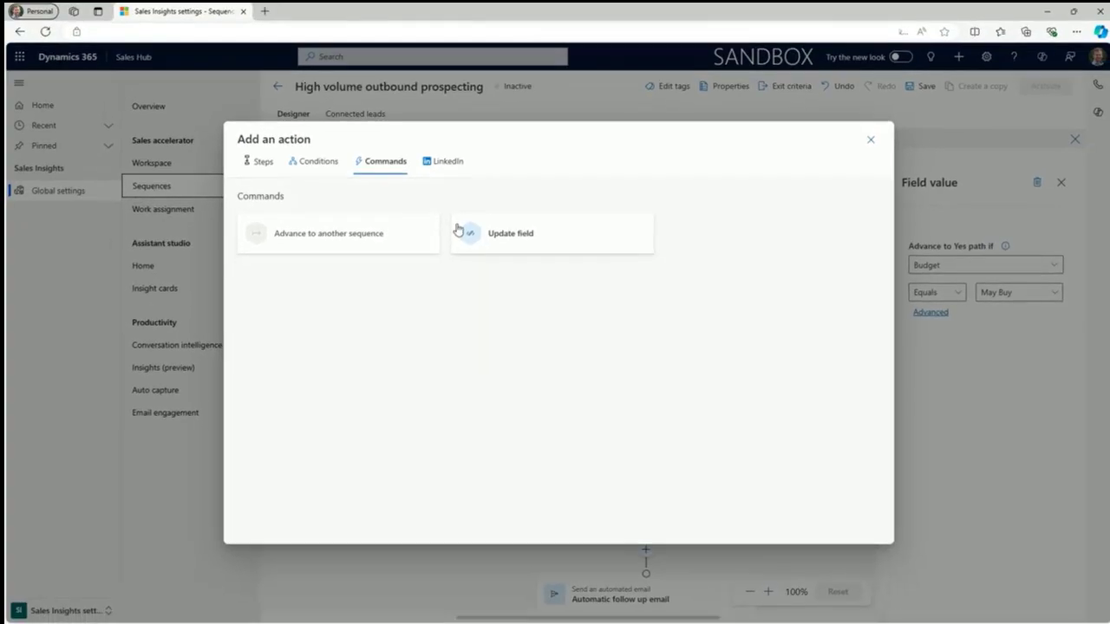
click(510, 232)
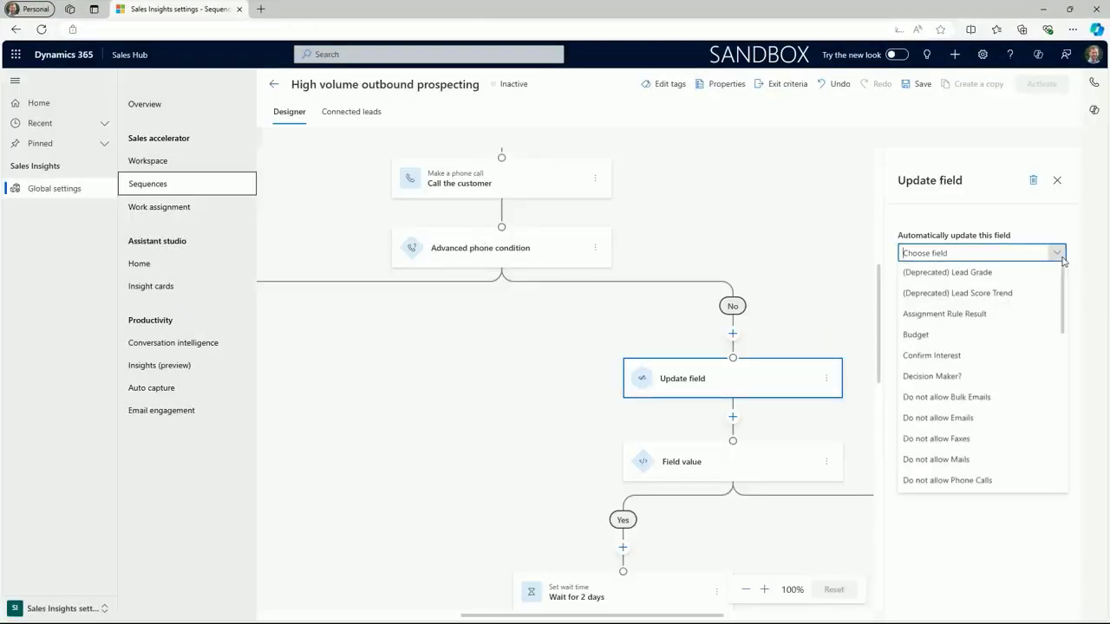
scroll(down, 3)
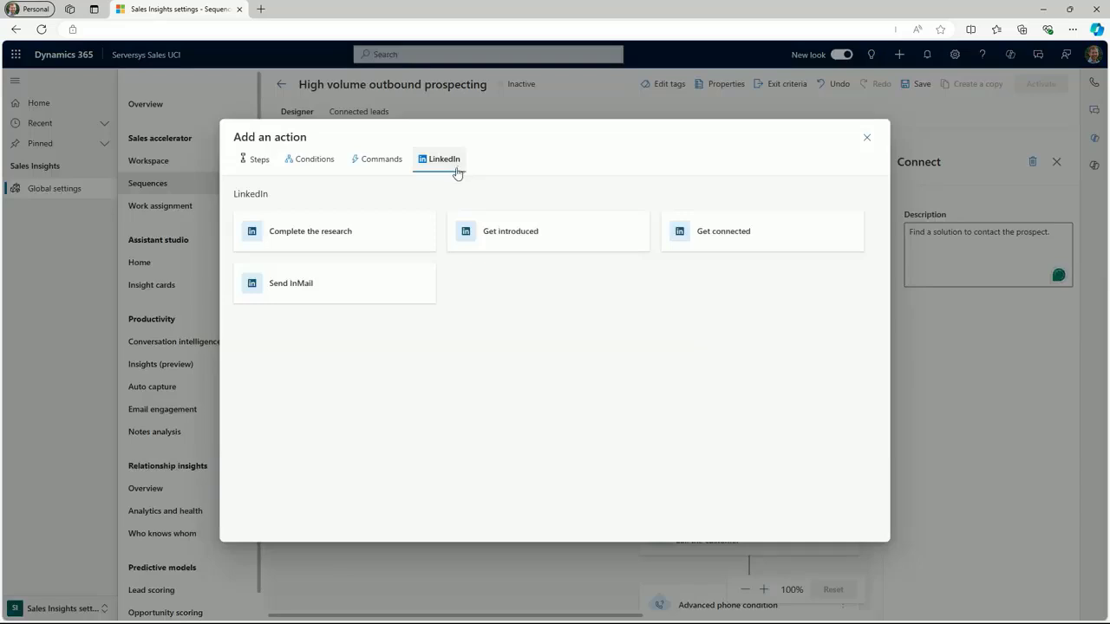
mouse_move(436, 189)
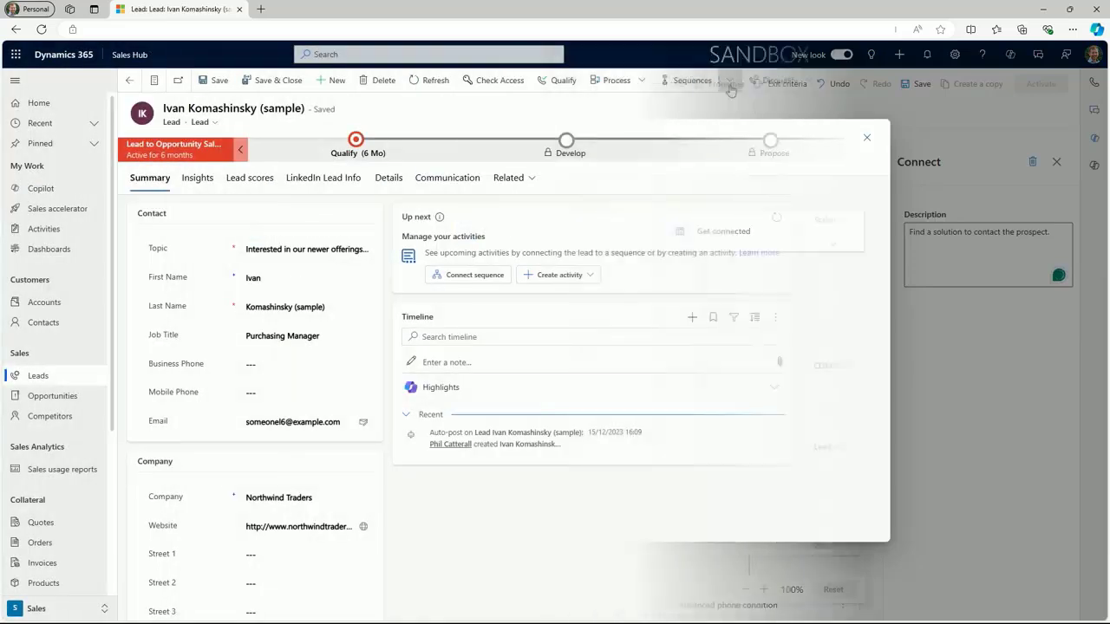
Select all ten open leads under Connected leads for the active sequence.
click(468, 274)
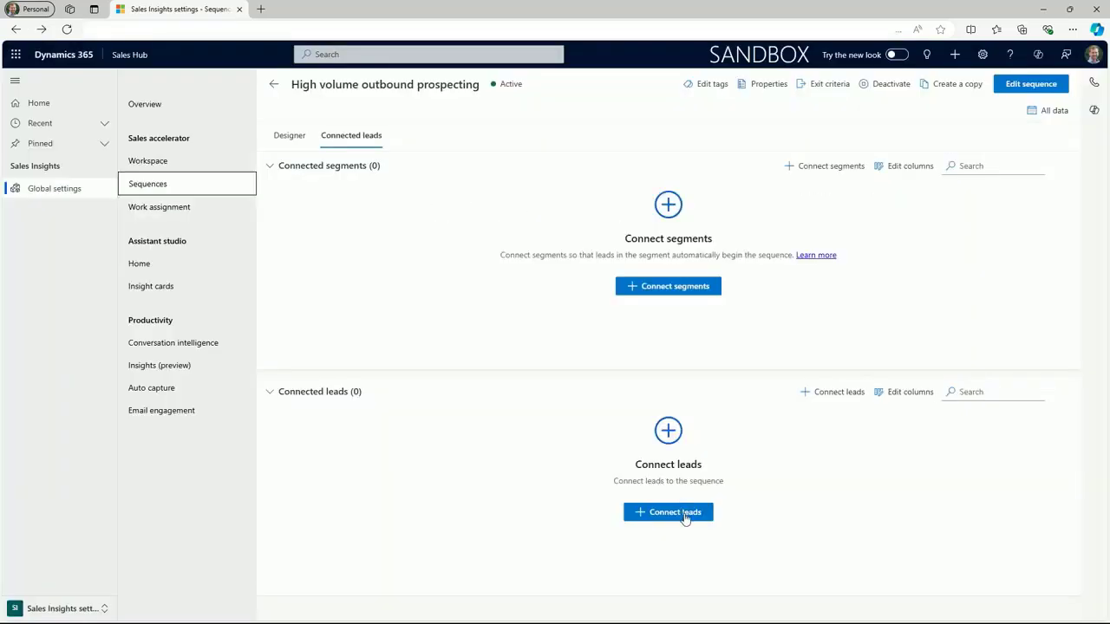
click(668, 512)
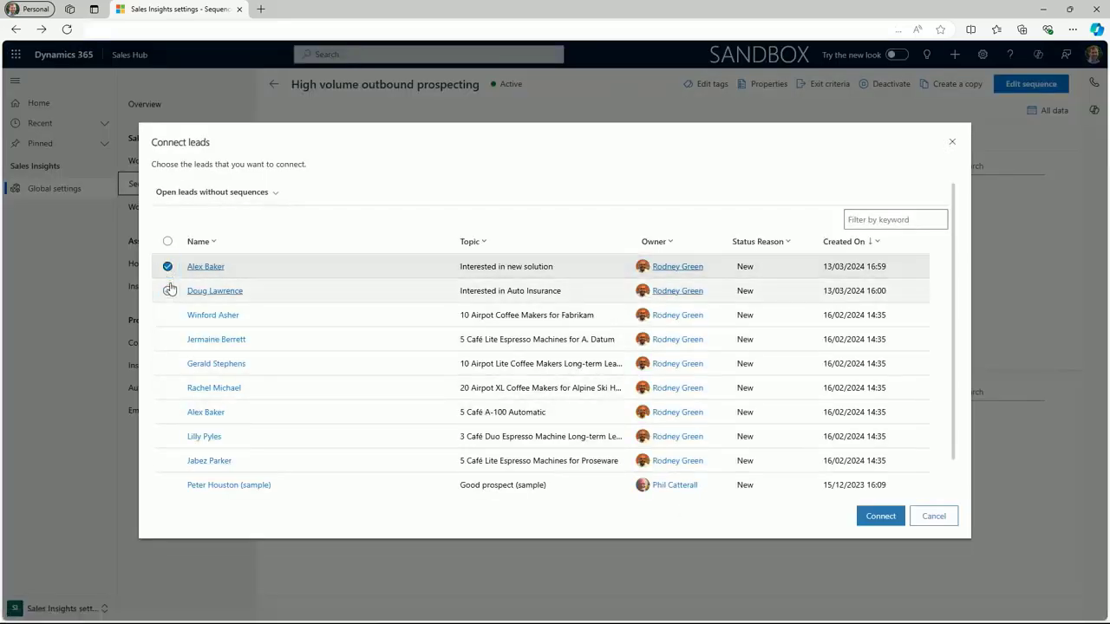
click(167, 241)
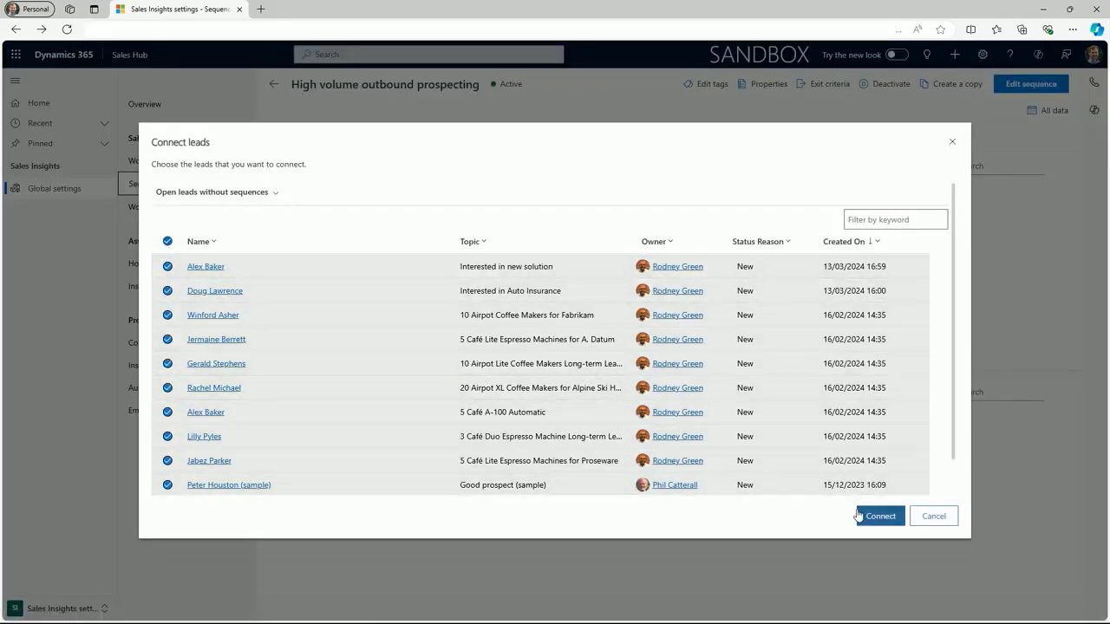